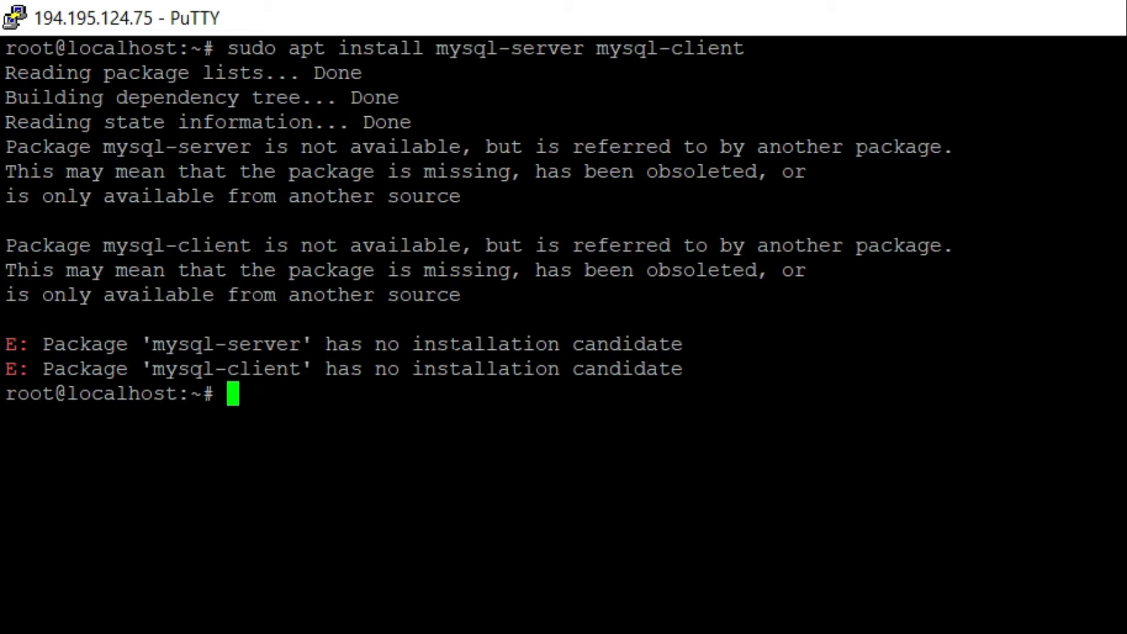
- Run 'sudo apt install mariadb-server mariadb-client', correcting the client package name typo
{"action": "type", "text": "s"}
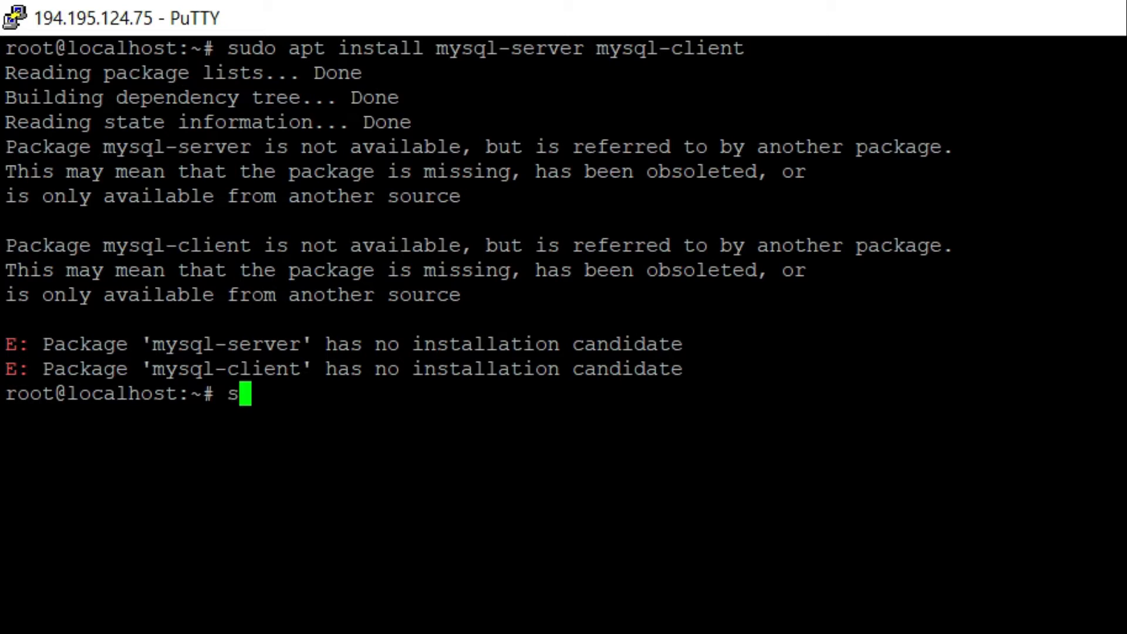
{"action": "type", "text": "udo"}
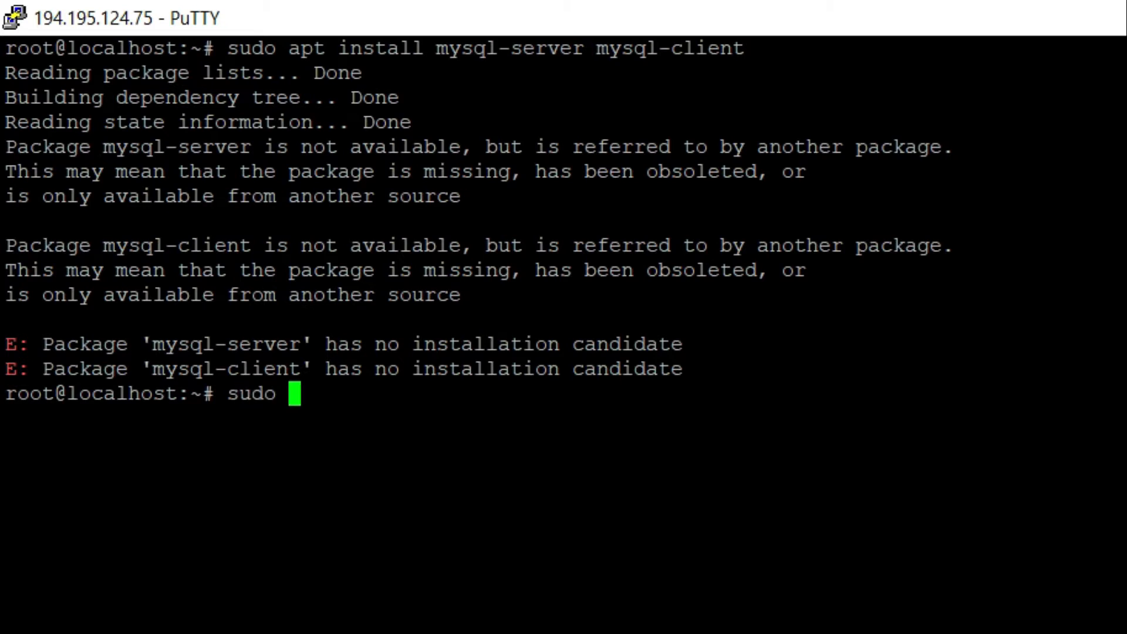
{"action": "type", "text": "apt"}
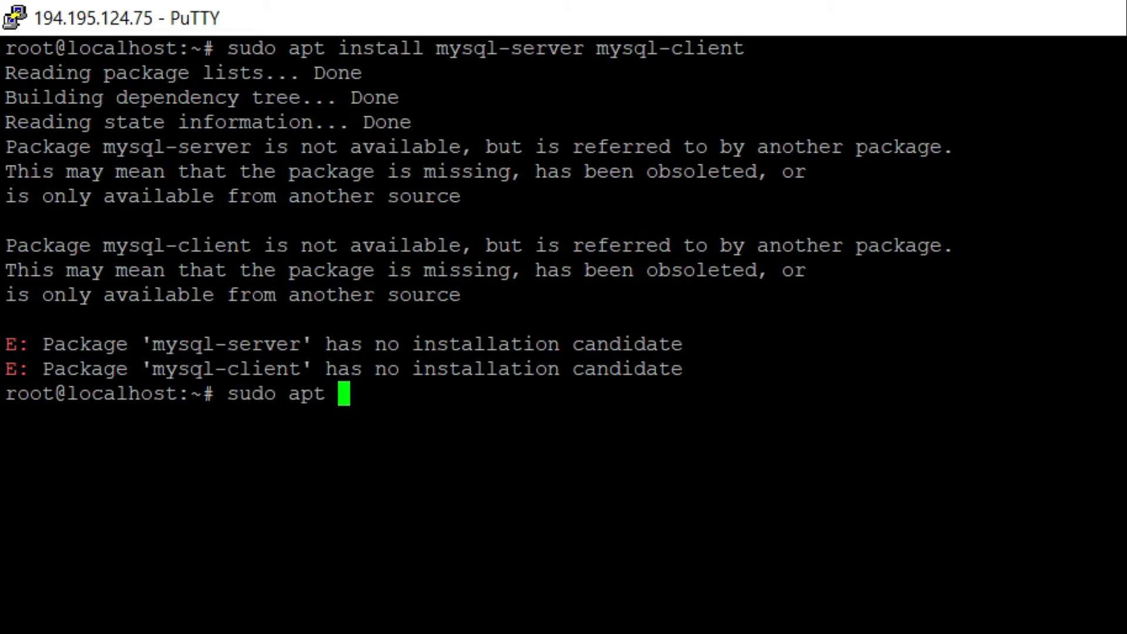
{"action": "type", "text": "ins"}
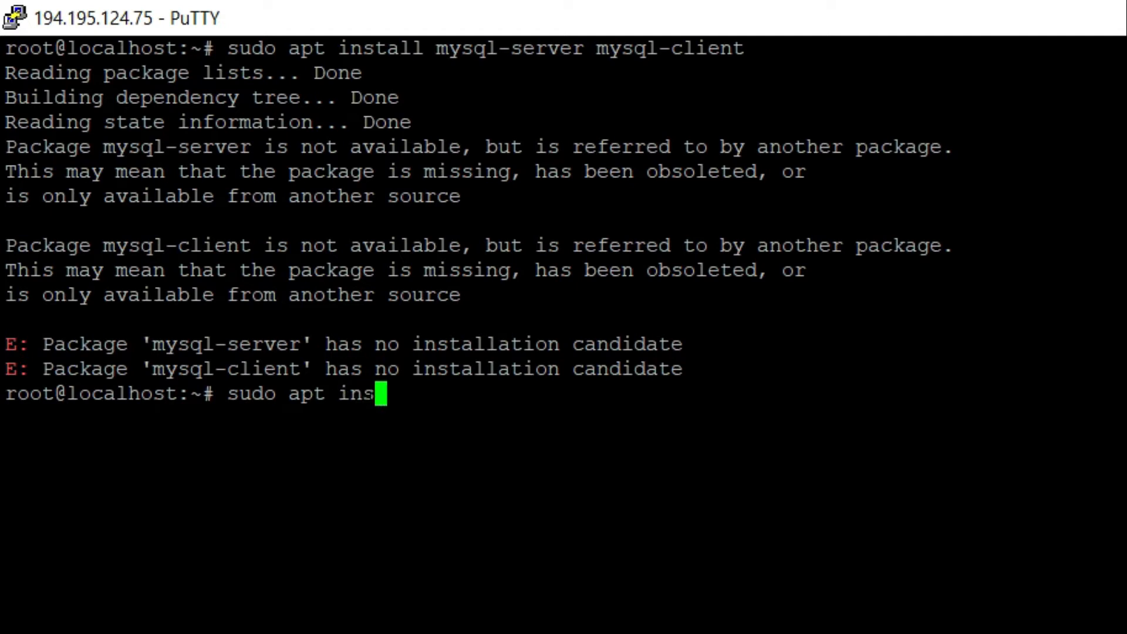
{"action": "type", "text": "tall"}
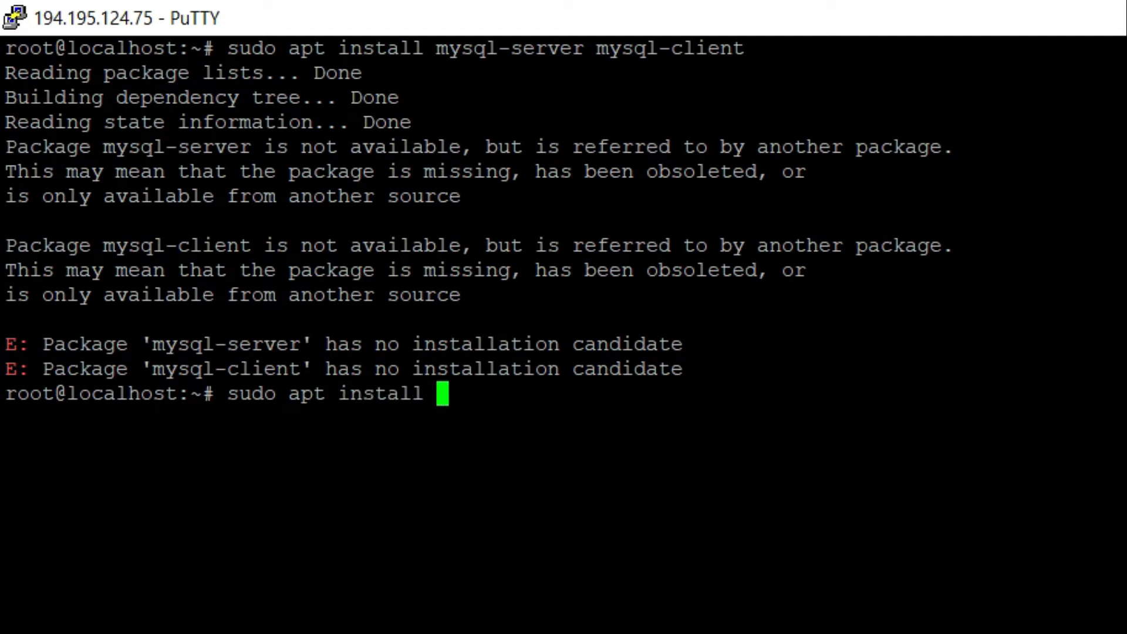
{"action": "type", "text": "mar"}
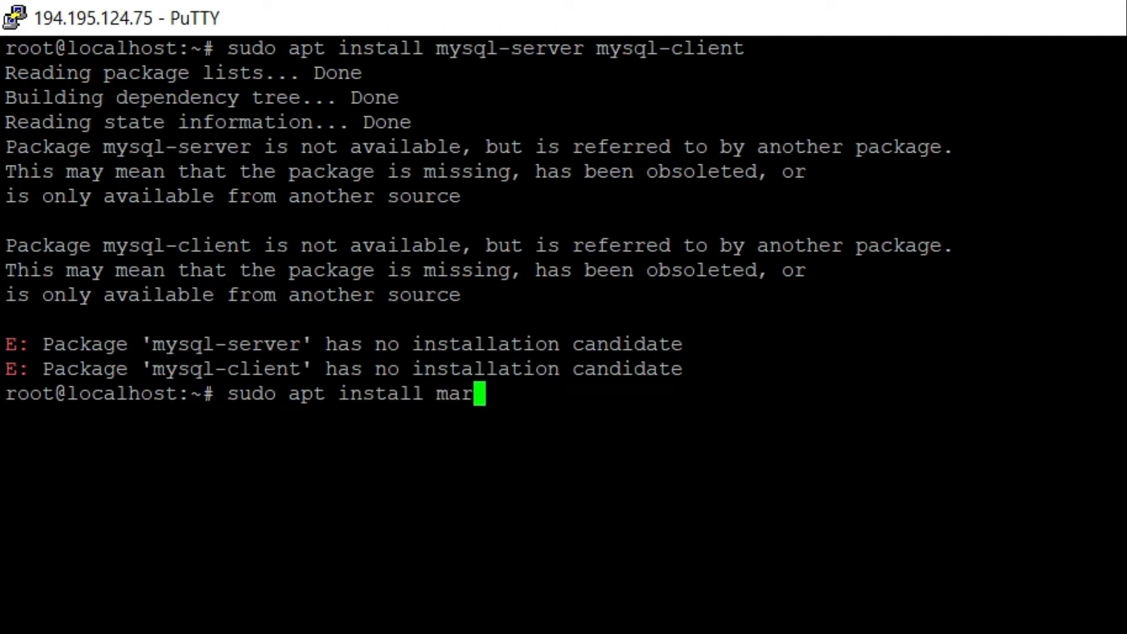
{"action": "type", "text": "iadb"}
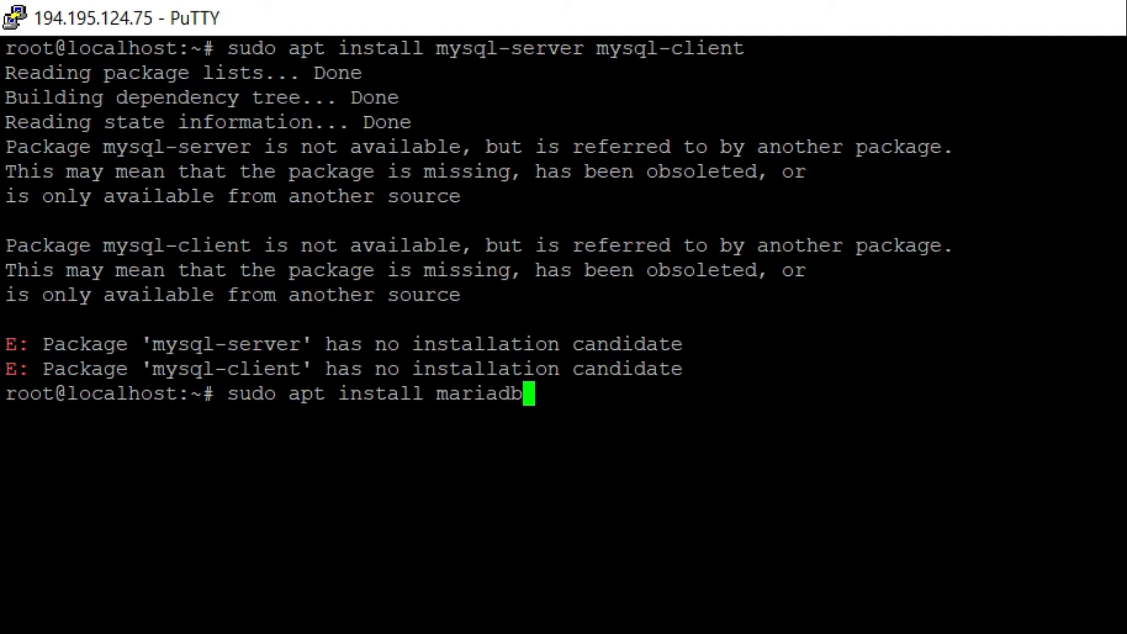
{"action": "type", "text": "-ser"}
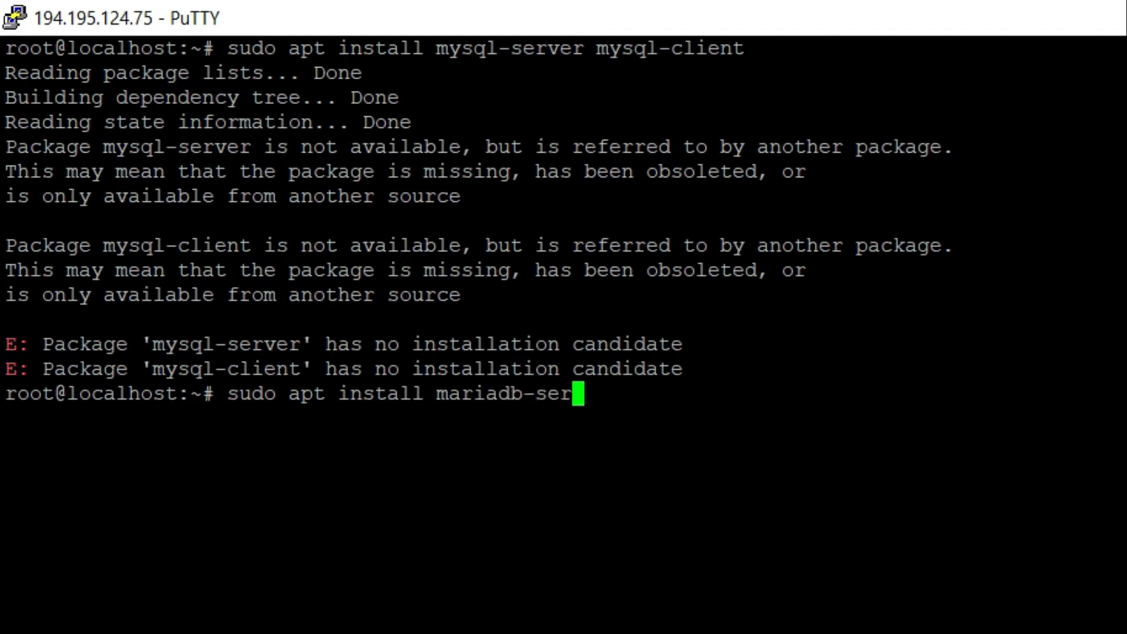
{"action": "type", "text": "ver"}
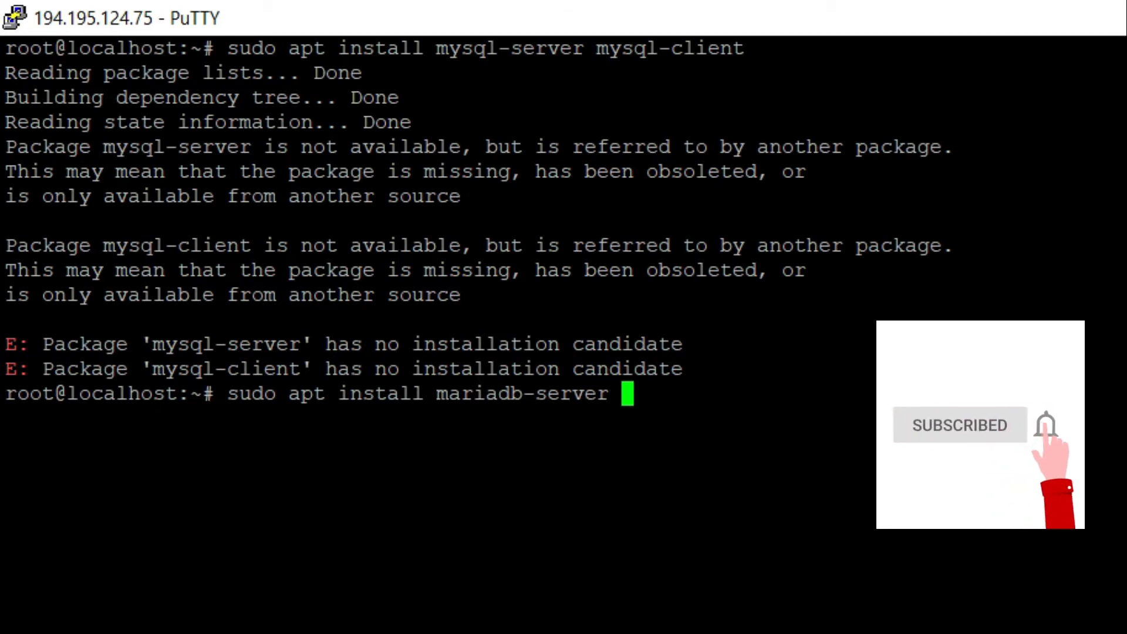
{"action": "type", "text": "mariad"}
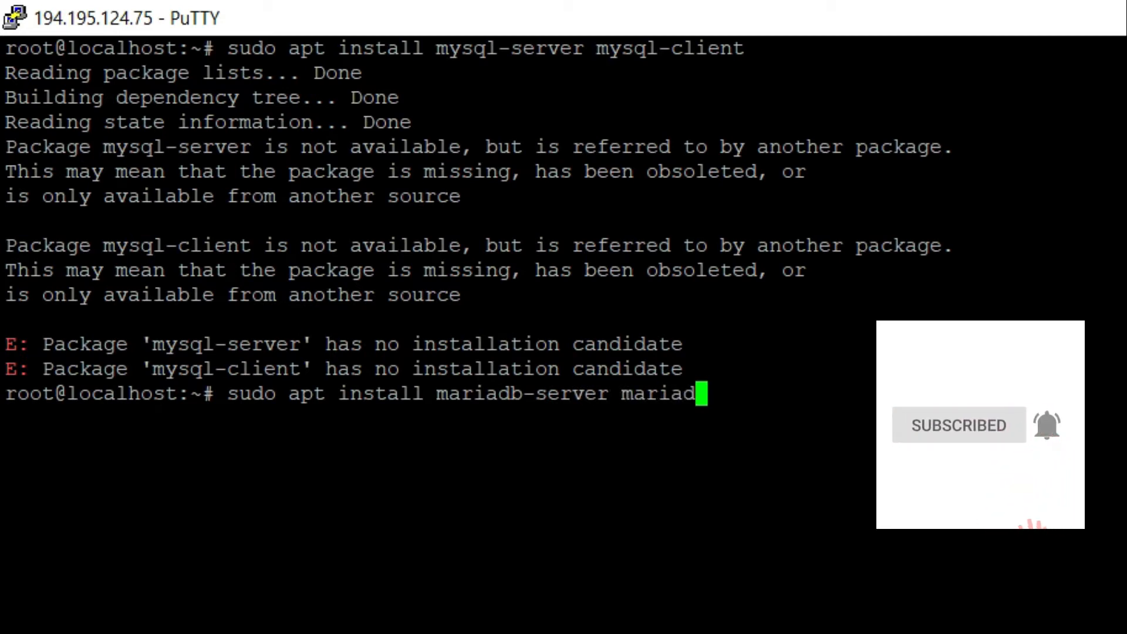
{"action": "type", "text": "b-cleint"}
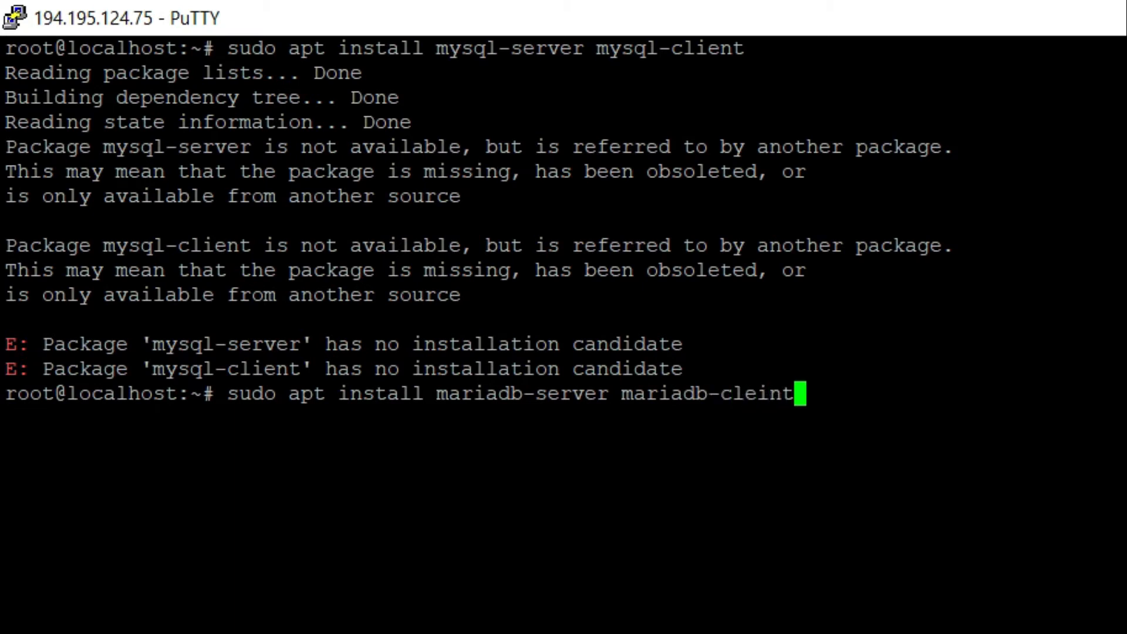
{"action": "key", "text": "BackSpace"}
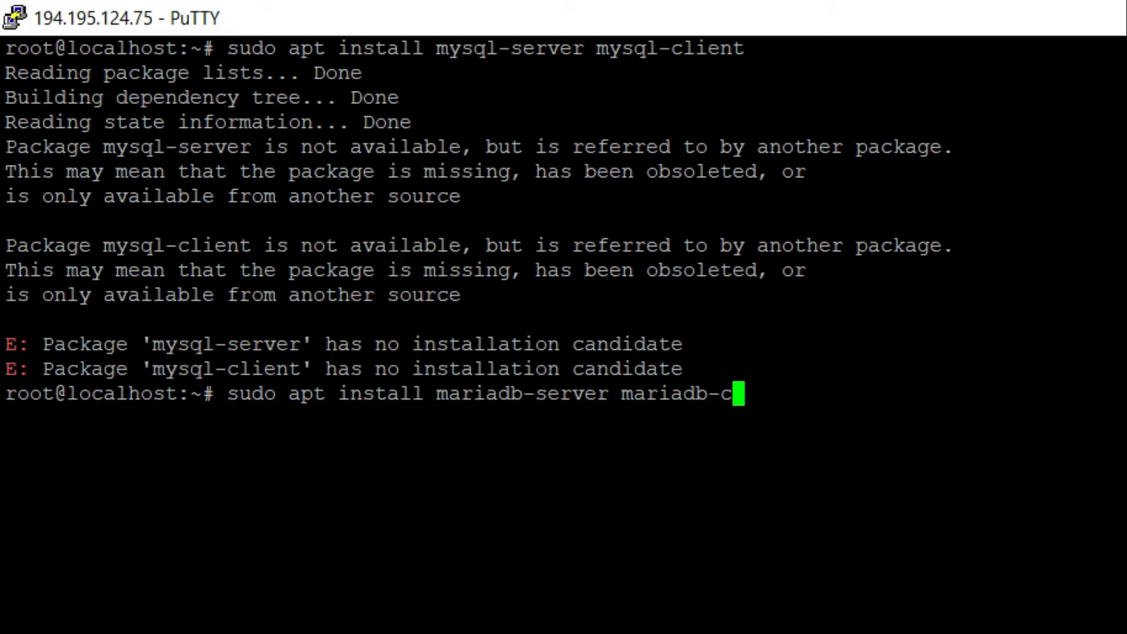
{"action": "type", "text": "l"}
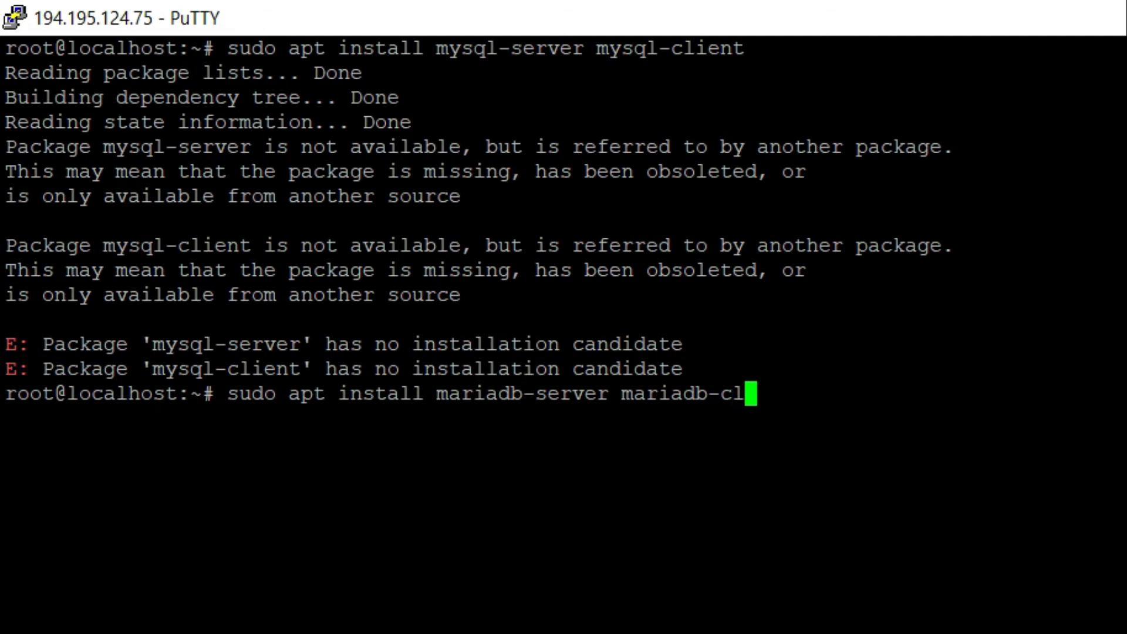
{"action": "key", "text": "Return"}
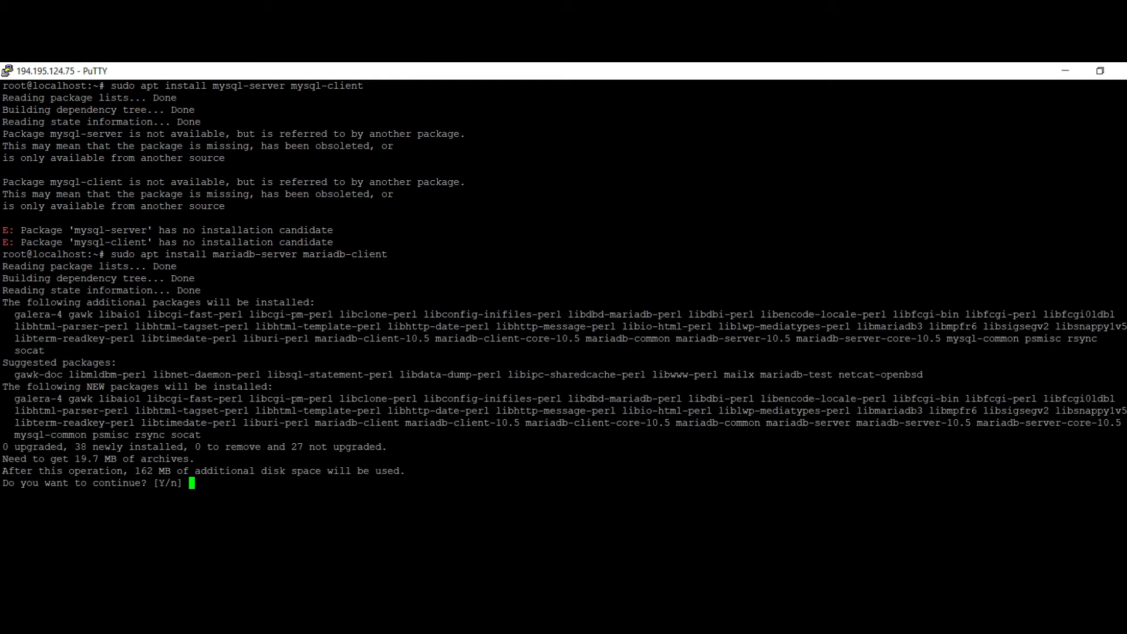
- Confirm the 38-package MariaDB install with Y and wait for apt to finish
{"action": "type", "text": "Y"}
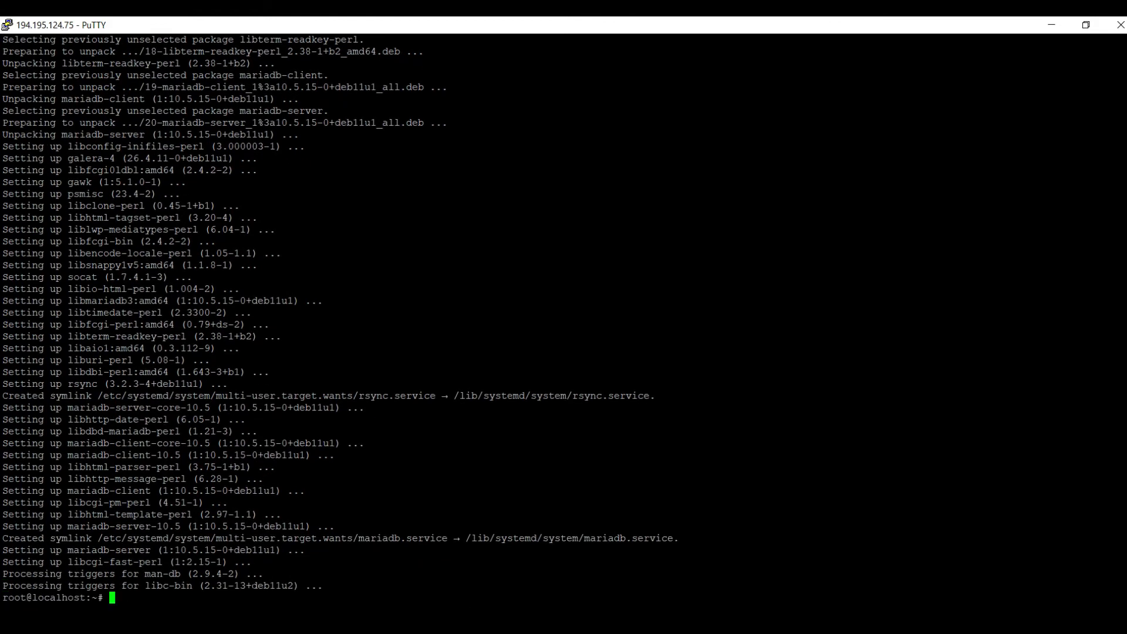
{"action": "type", "text": "~~"}
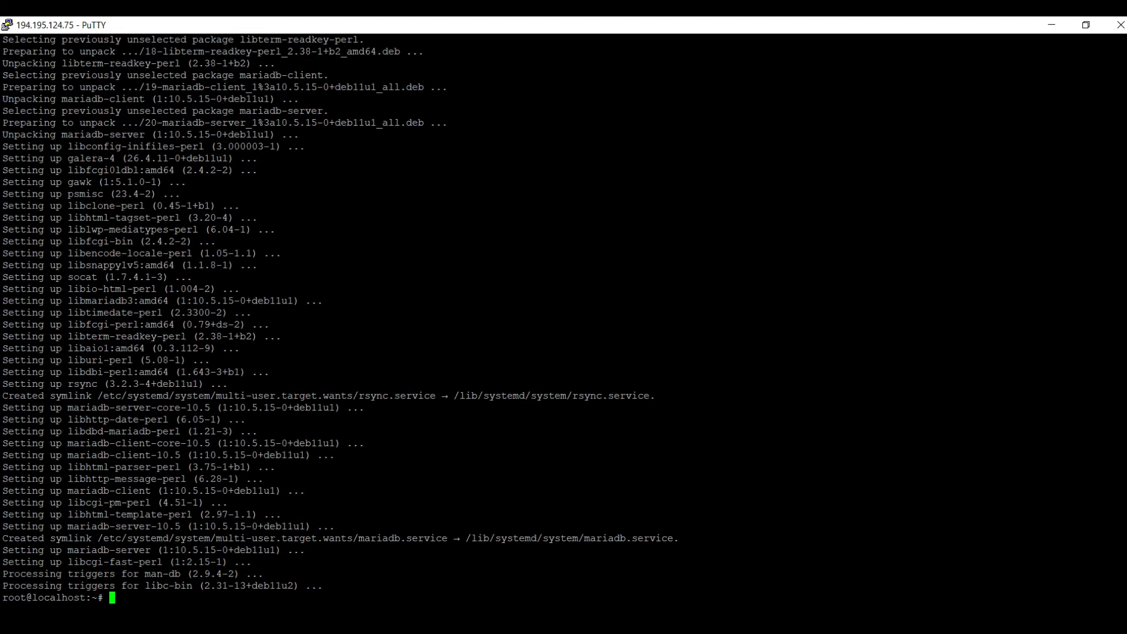
{"action": "type", "text": "systemctl sta"}
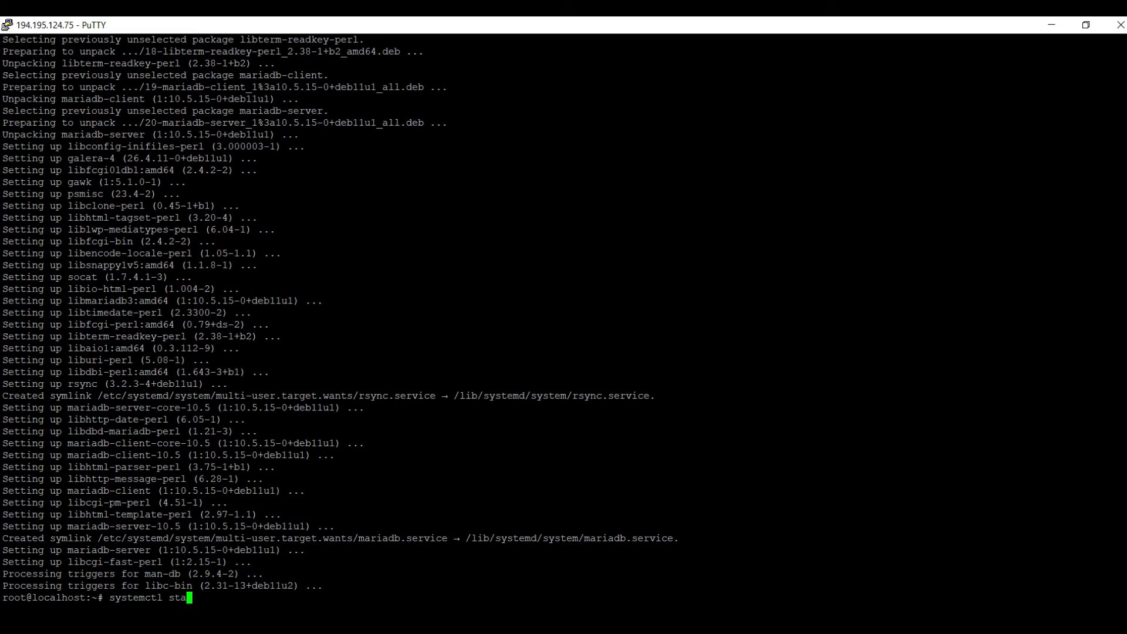
- Run 'systemctl status mariadb' to show the loaded, enabled and active (running) service
{"action": "type", "text": "tus"}
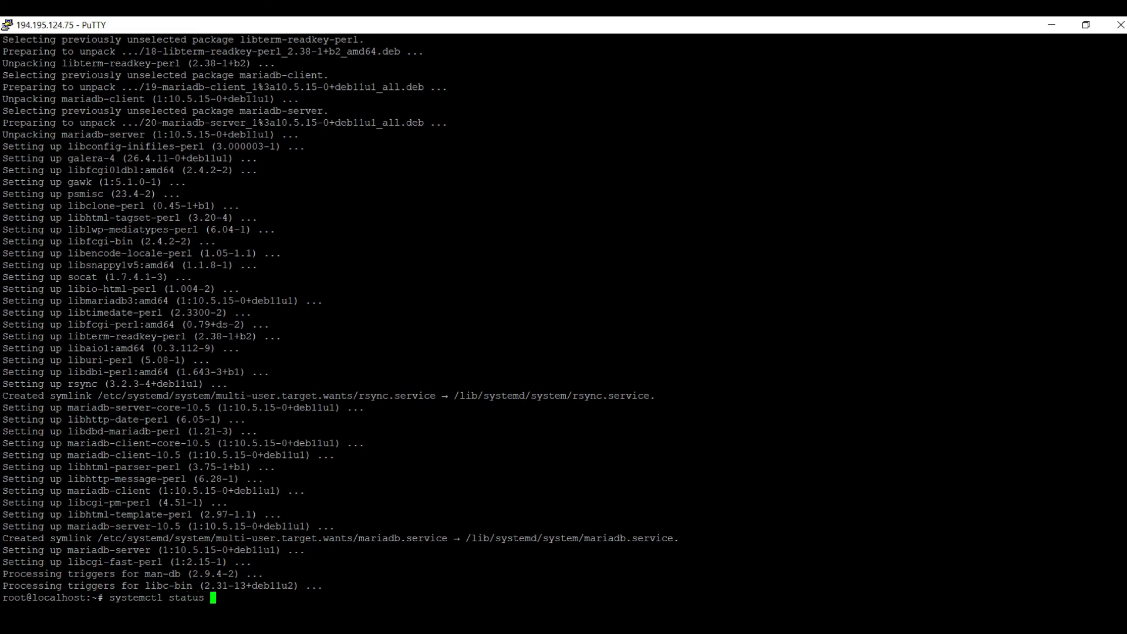
{"action": "type", "text": "mar"}
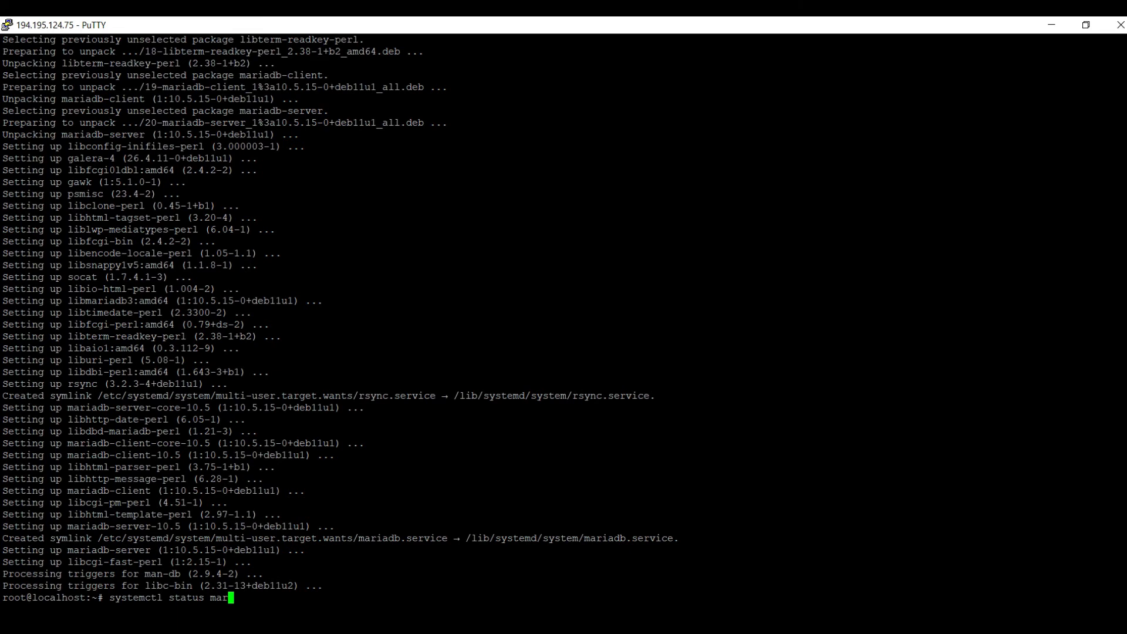
{"action": "type", "text": "iadb.service"}
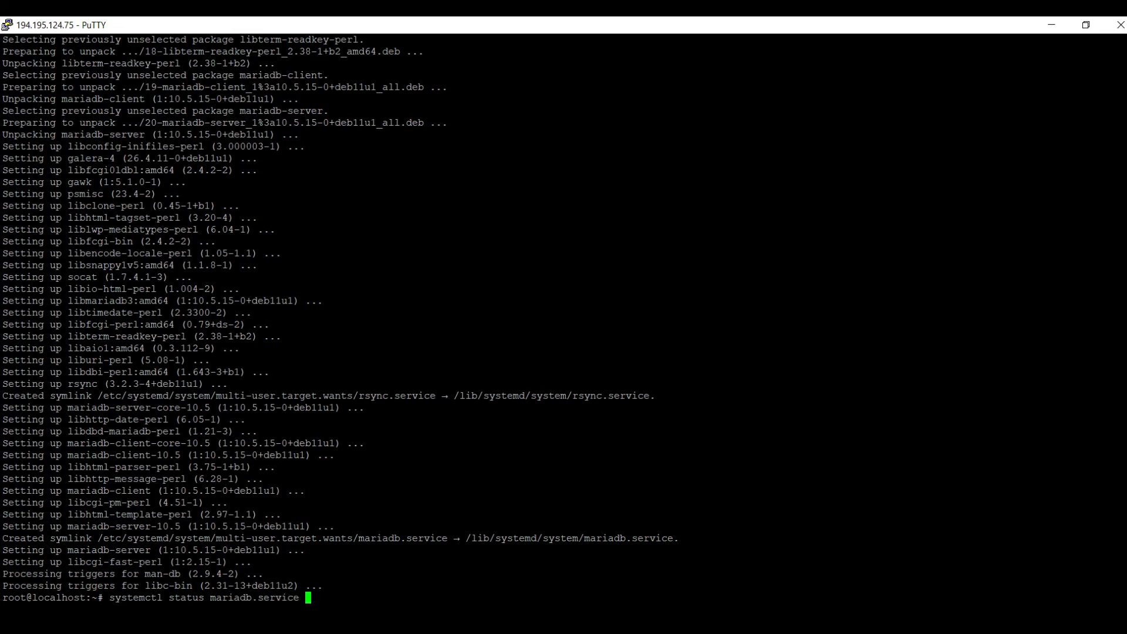
{"action": "key", "text": "BackSpace"}
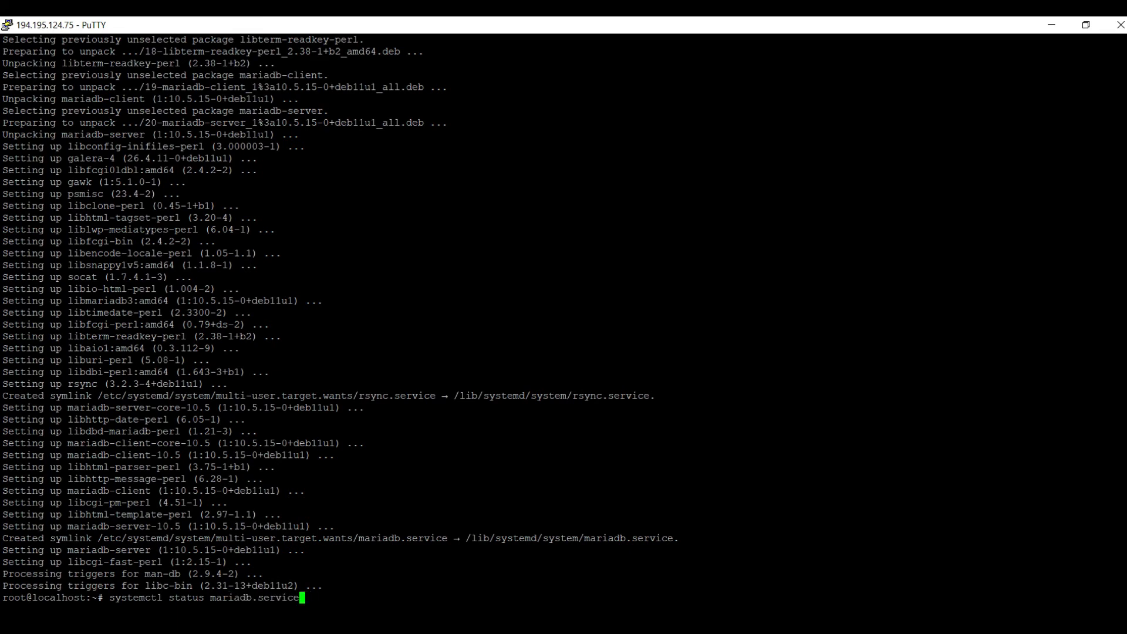
{"action": "key", "text": "BackSpace"}
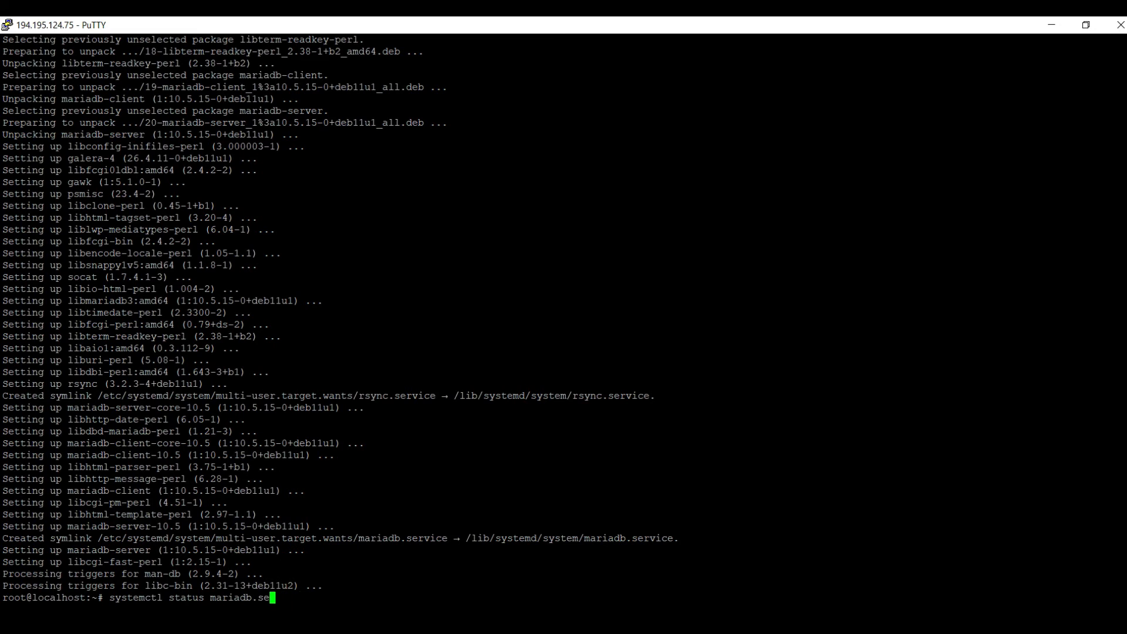
{"action": "key", "text": "Return"}
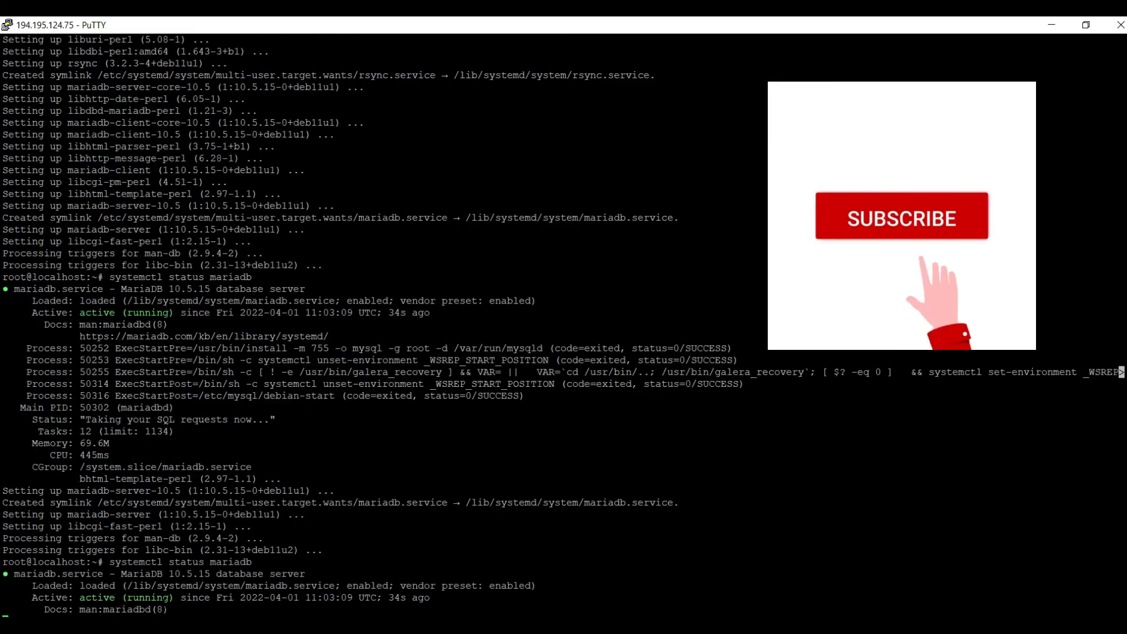